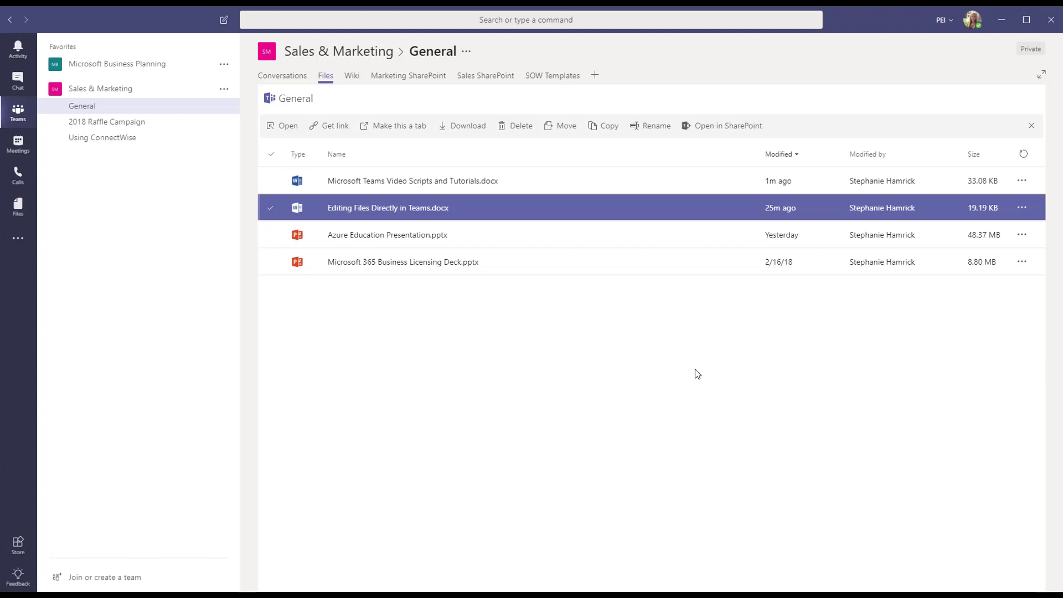
pyautogui.moveTo(564, 301)
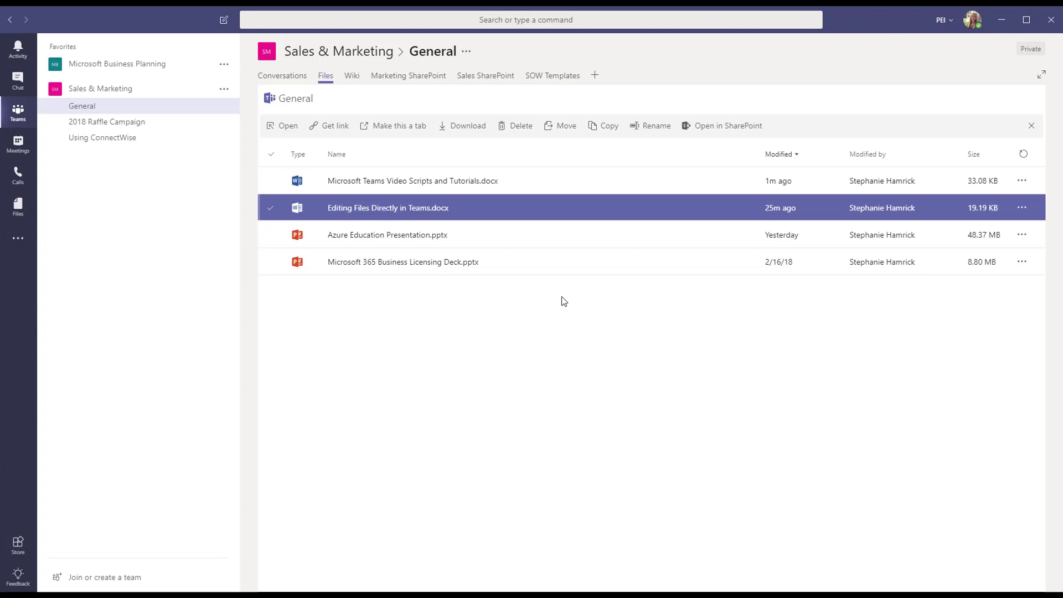
pyautogui.moveTo(552, 293)
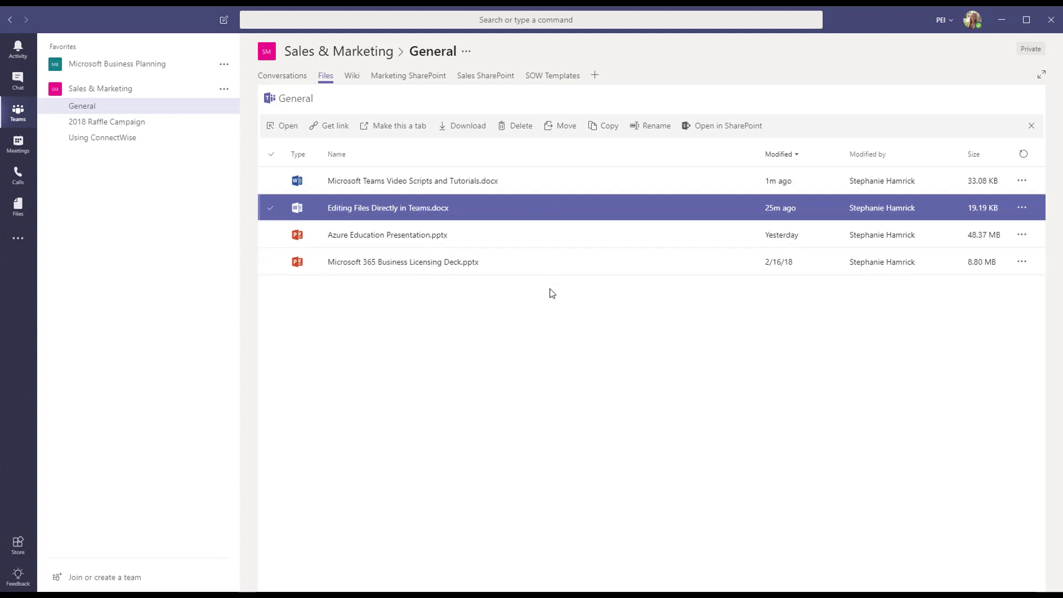
pyautogui.moveTo(985, 181)
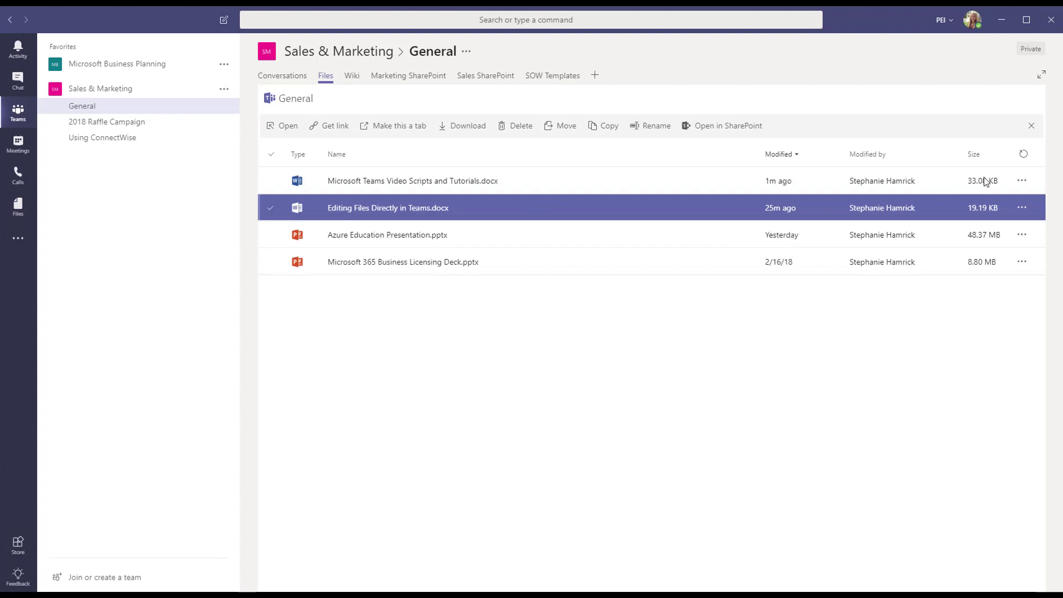
# - Show the actions menu for Editing Files Directly in Teams.docx in the General channel's files
pyautogui.click(1021, 207)
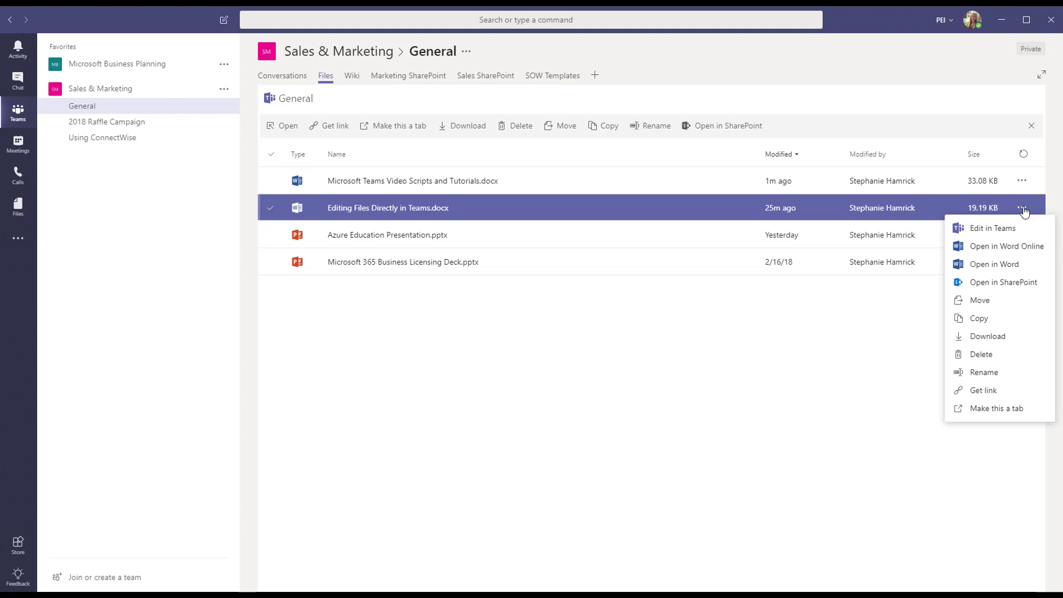
pyautogui.moveTo(994, 228)
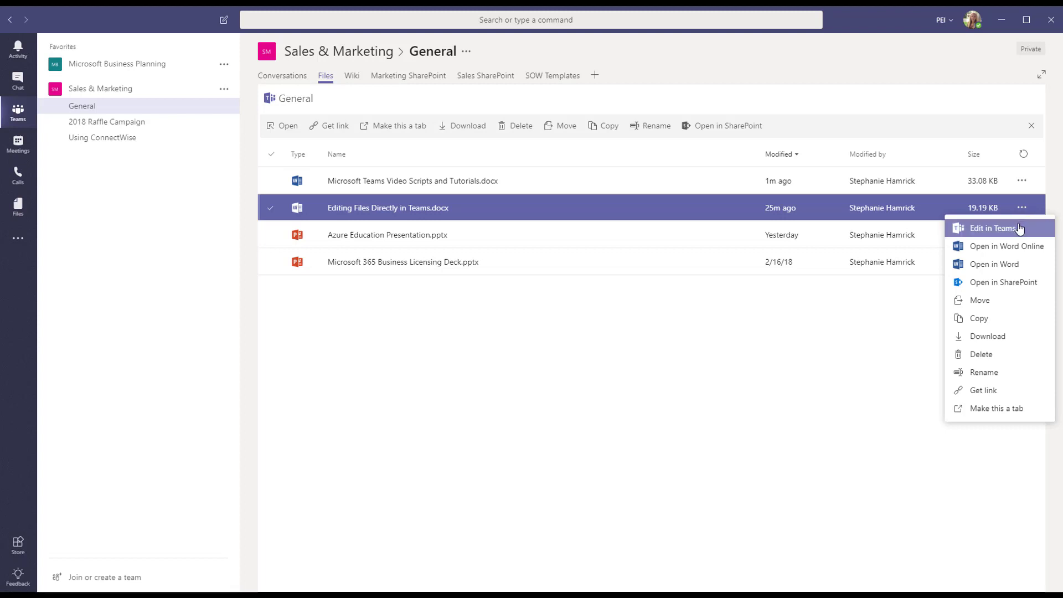
# - Choose Edit in Teams to edit the document in Word Online within Teams
pyautogui.click(995, 227)
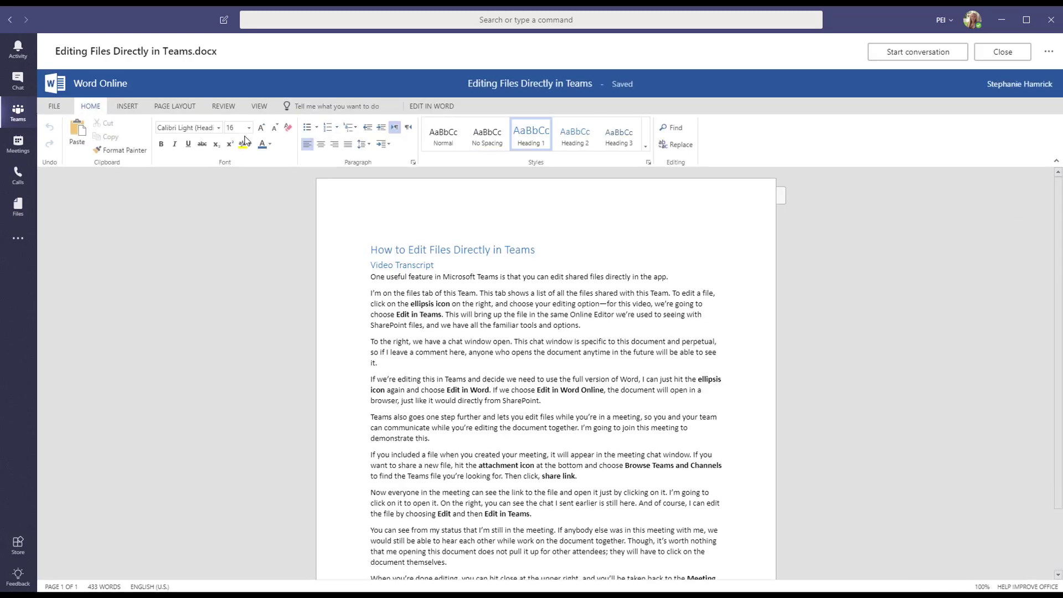
pyautogui.moveTo(902, 246)
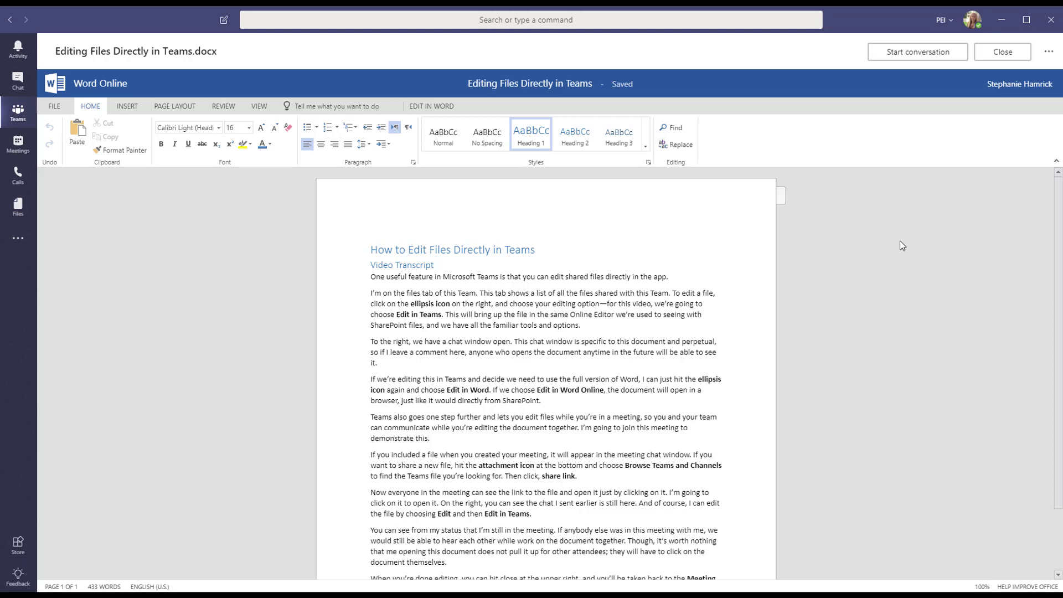
pyautogui.moveTo(916, 51)
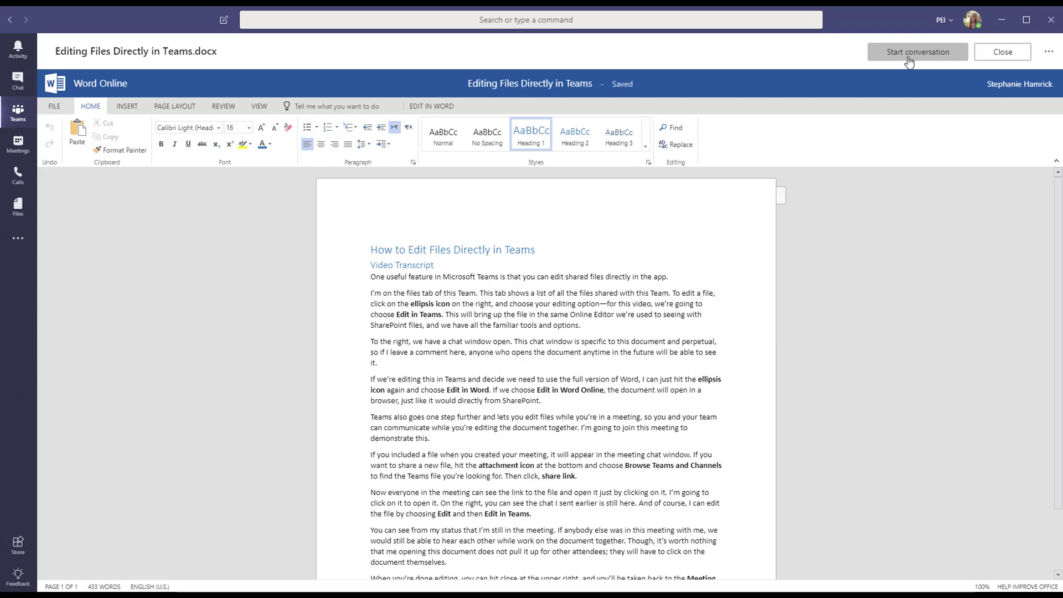
# - Show the document's conversation pane with the 'This looks great!' comment beside it
pyautogui.click(917, 51)
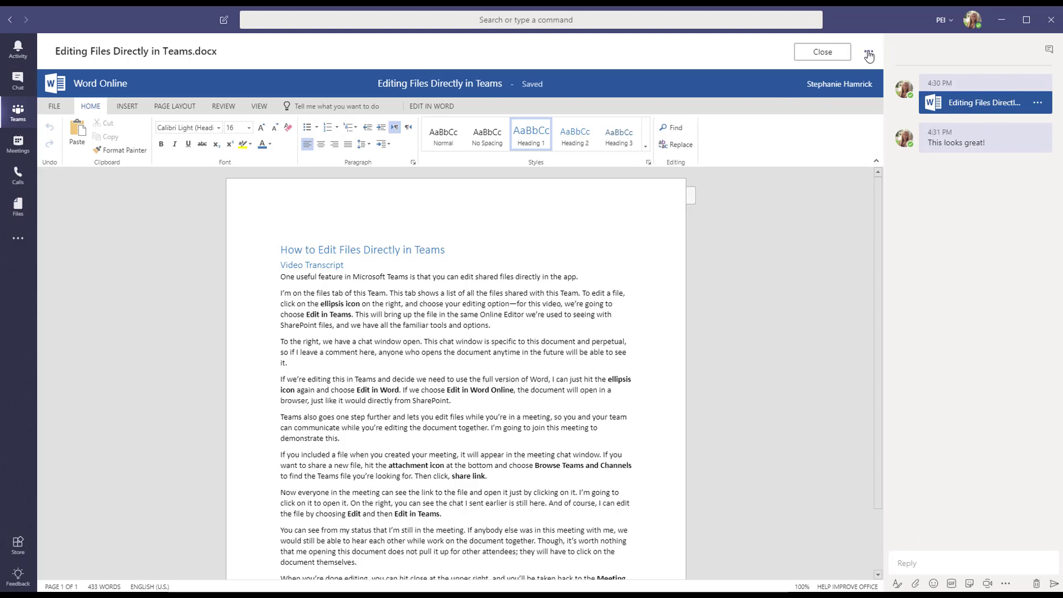
# - Reveal the extra actions: Download, Open in SharePoint, Edit in Word, Edit in Word Online
pyautogui.click(869, 51)
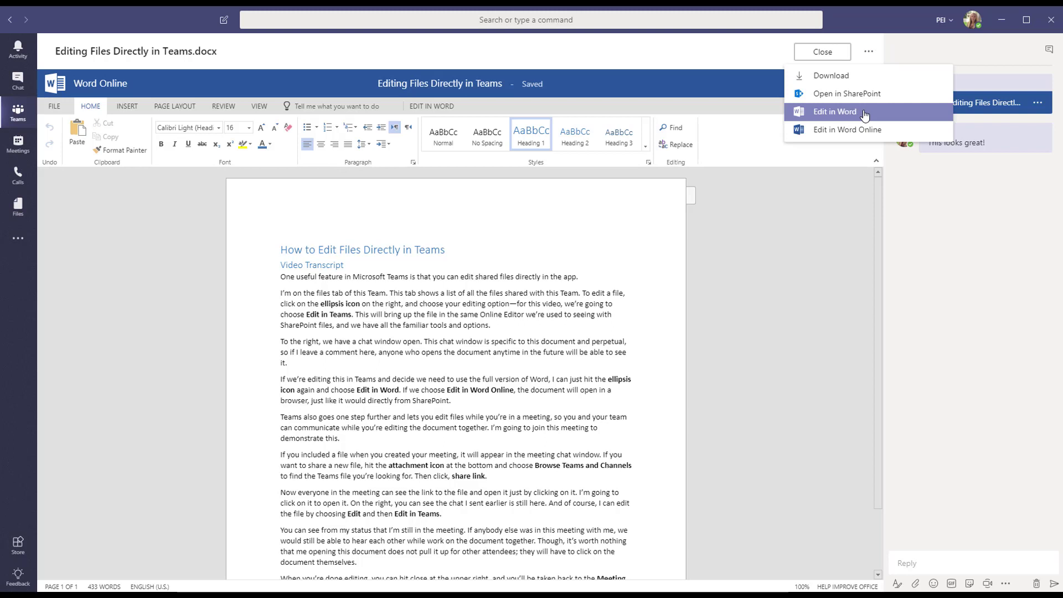
pyautogui.moveTo(846, 130)
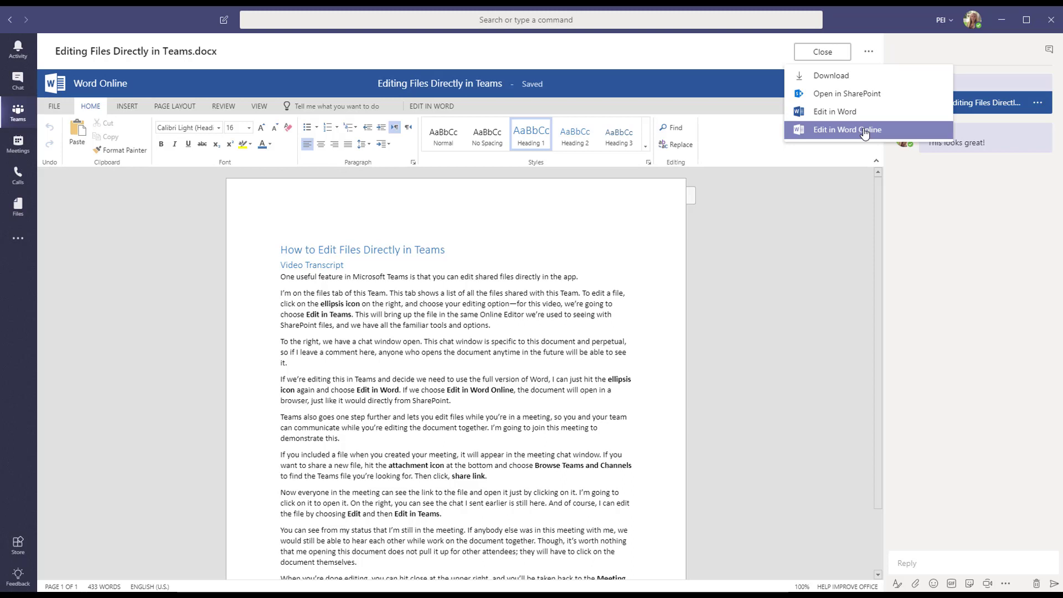
pyautogui.moveTo(847, 130)
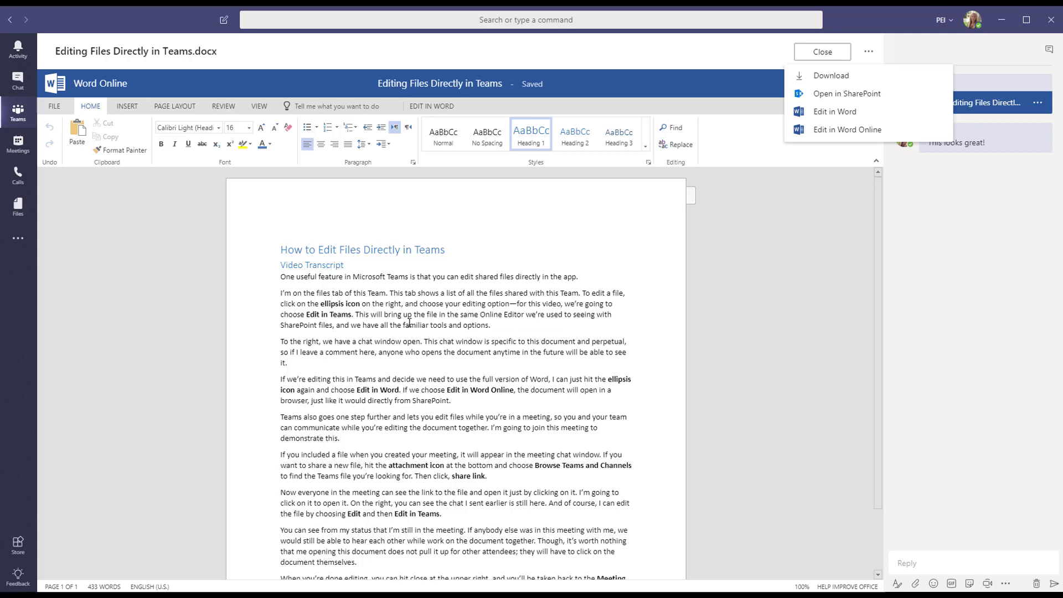
pyautogui.moveTo(822, 52)
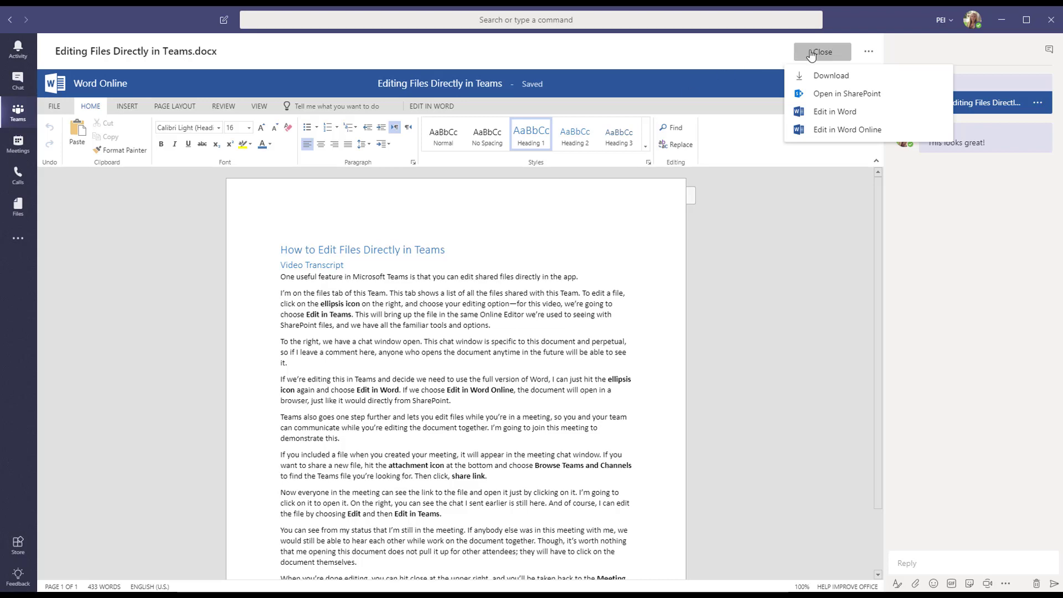
# - Close the document and return to the Sales & Marketing General channel conversations
pyautogui.click(821, 51)
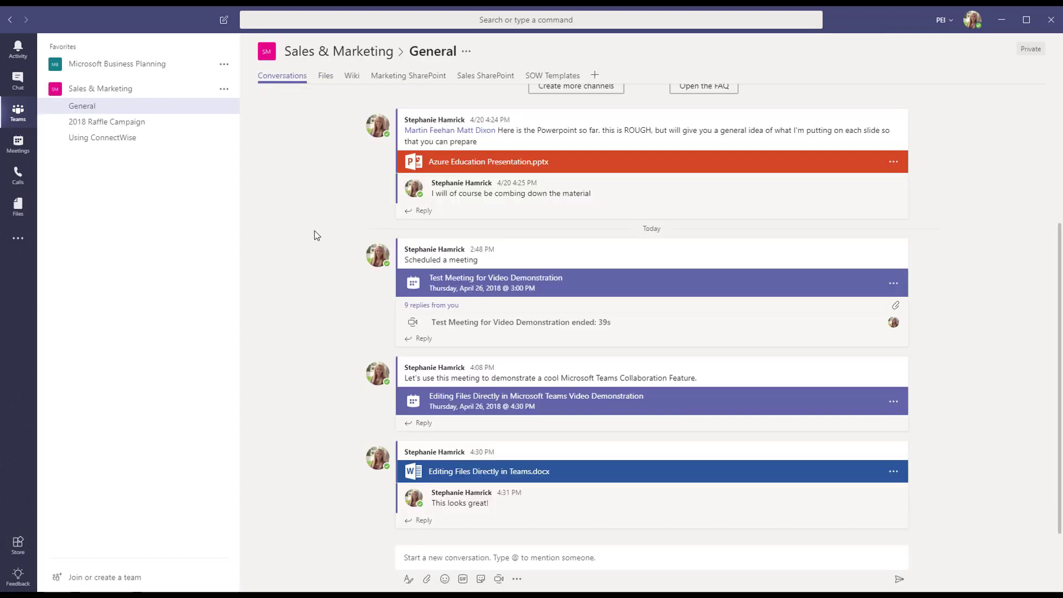
pyautogui.moveTo(326, 311)
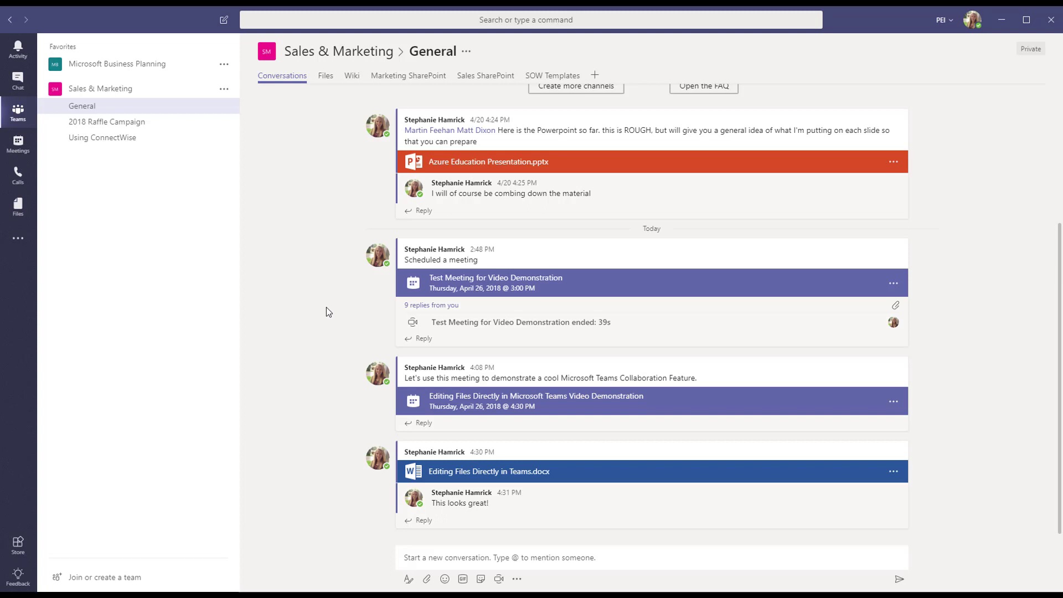
pyautogui.moveTo(590, 407)
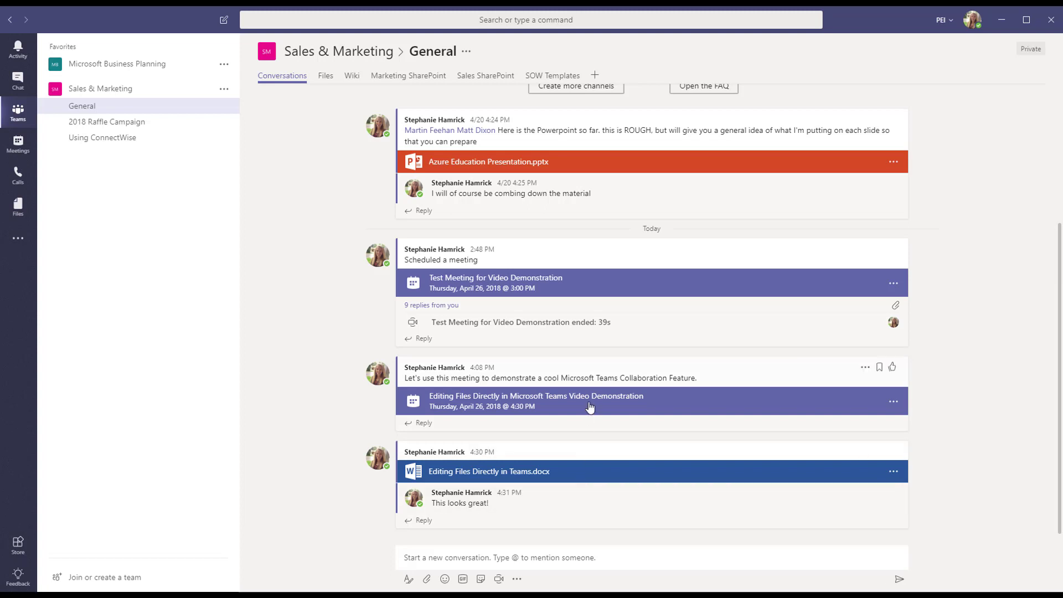
# - Join the Editing Files Directly in Microsoft Teams Video Demonstration meeting from its details
pyautogui.click(535, 401)
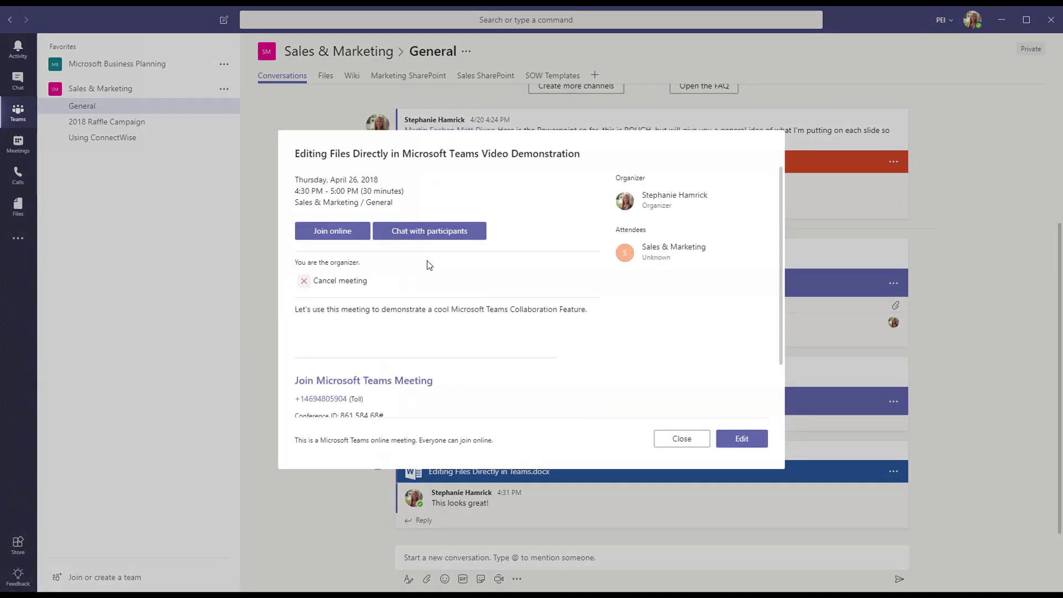
pyautogui.click(332, 230)
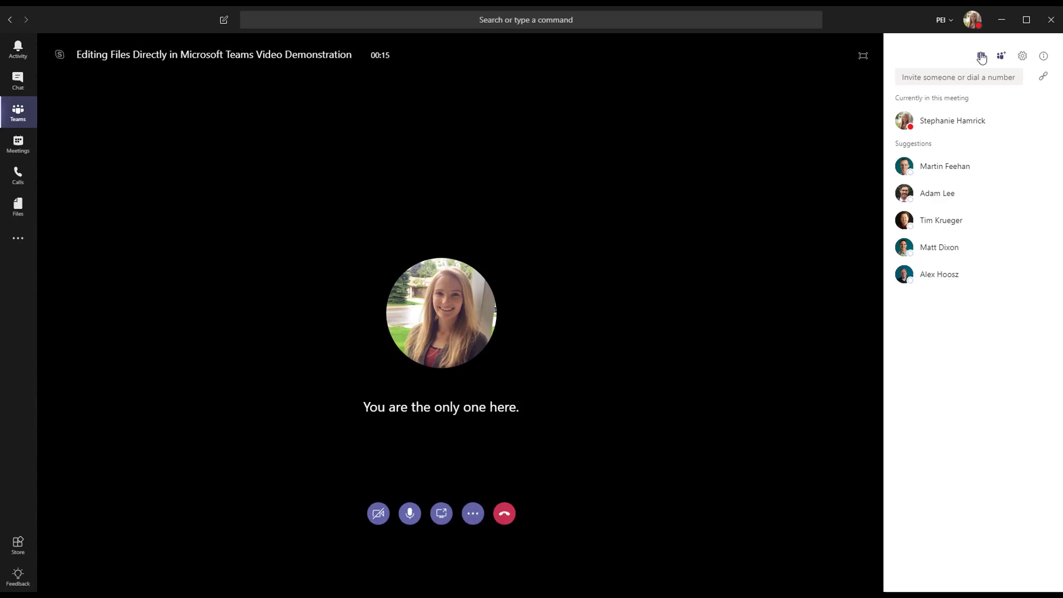
# - Attach Editing Files Directly in Teams.docx from Sales & Marketing General via Browse Teams and Channels and share its link
pyautogui.click(980, 55)
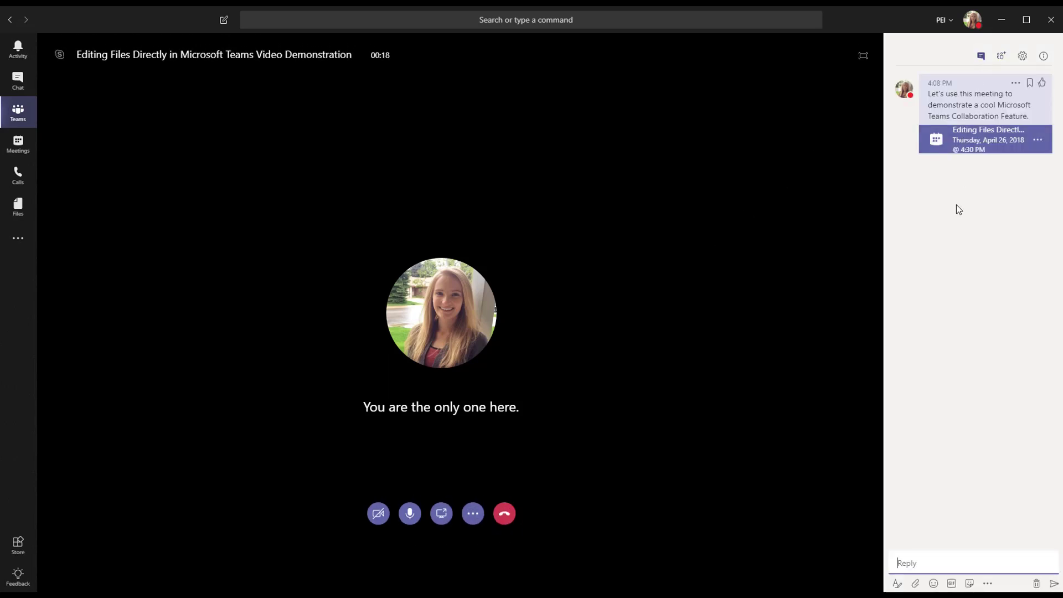
pyautogui.moveTo(915, 584)
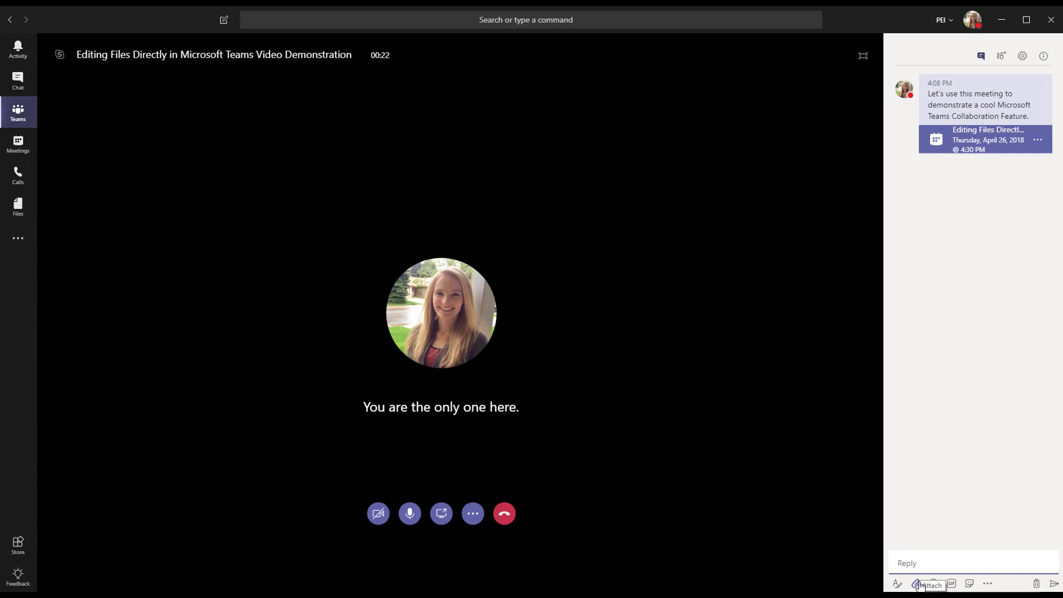
pyautogui.click(915, 583)
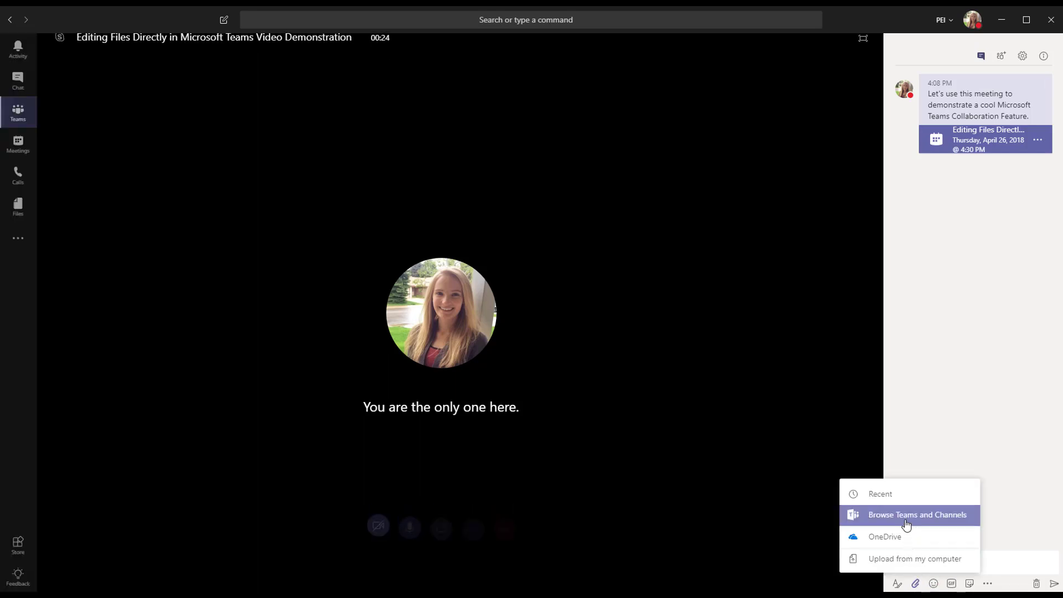
pyautogui.click(917, 514)
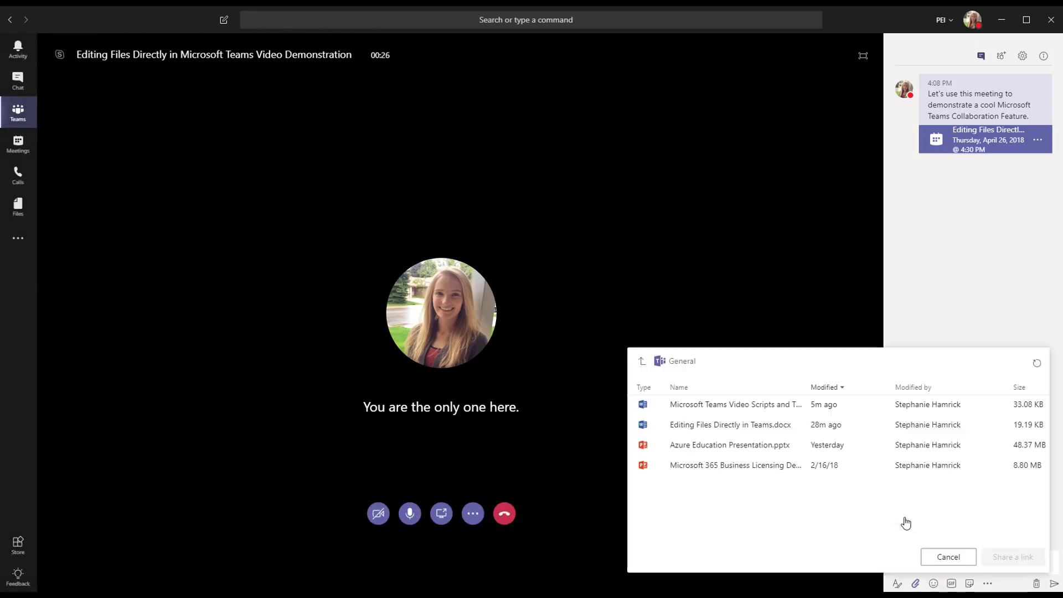
pyautogui.click(730, 424)
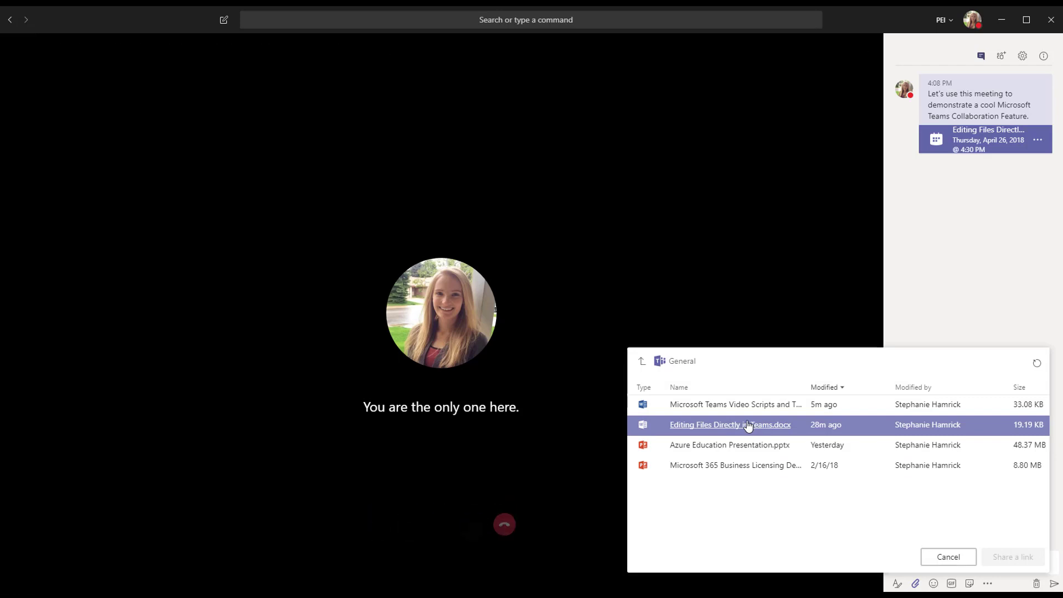
pyautogui.click(730, 425)
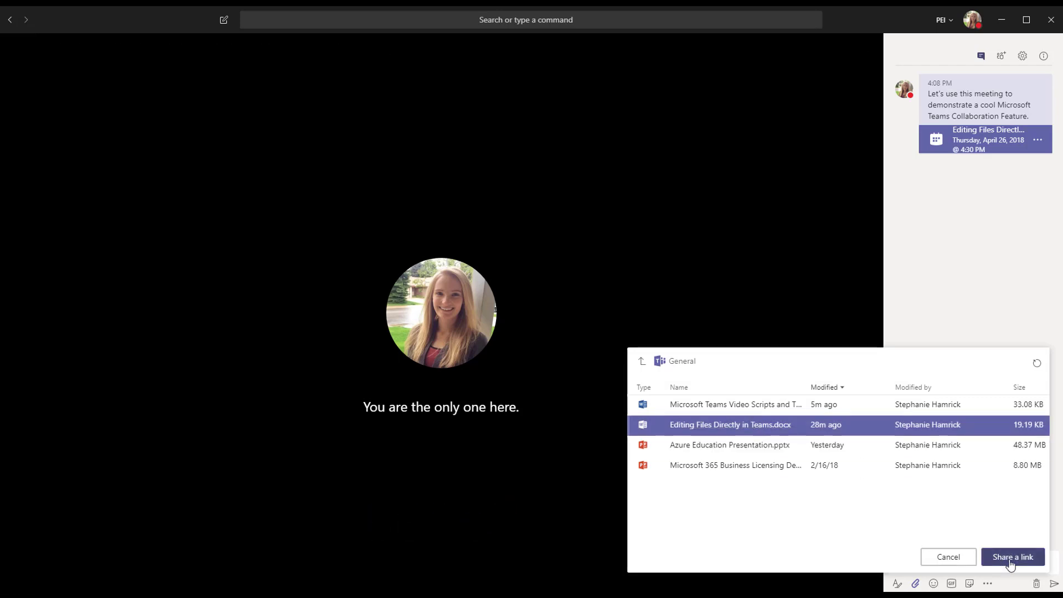
pyautogui.click(1012, 556)
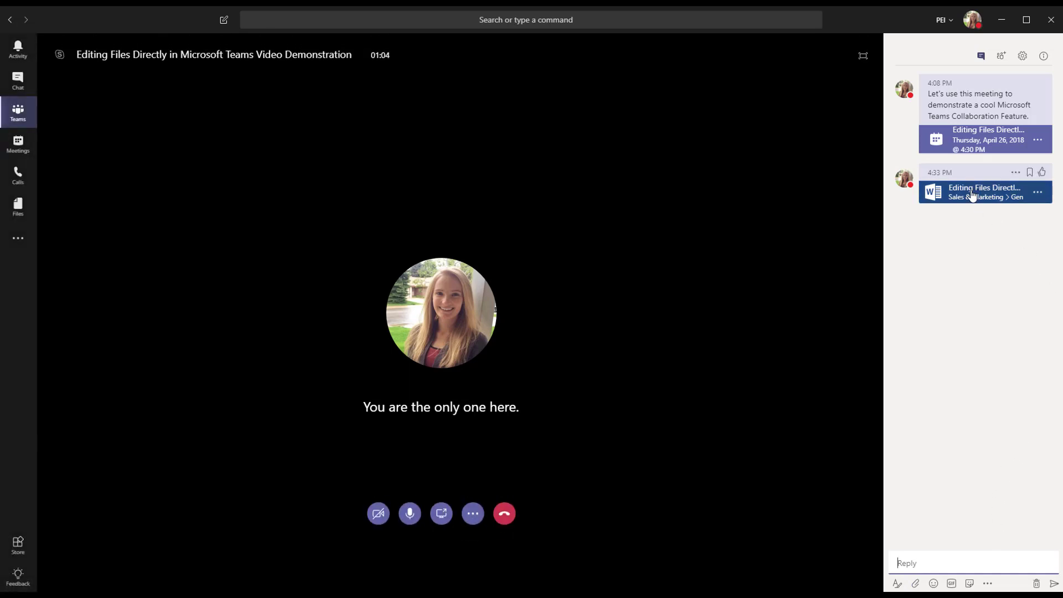
# - Open the shared file card from the chat and choose Edit in Teams from the Edit options
pyautogui.click(984, 192)
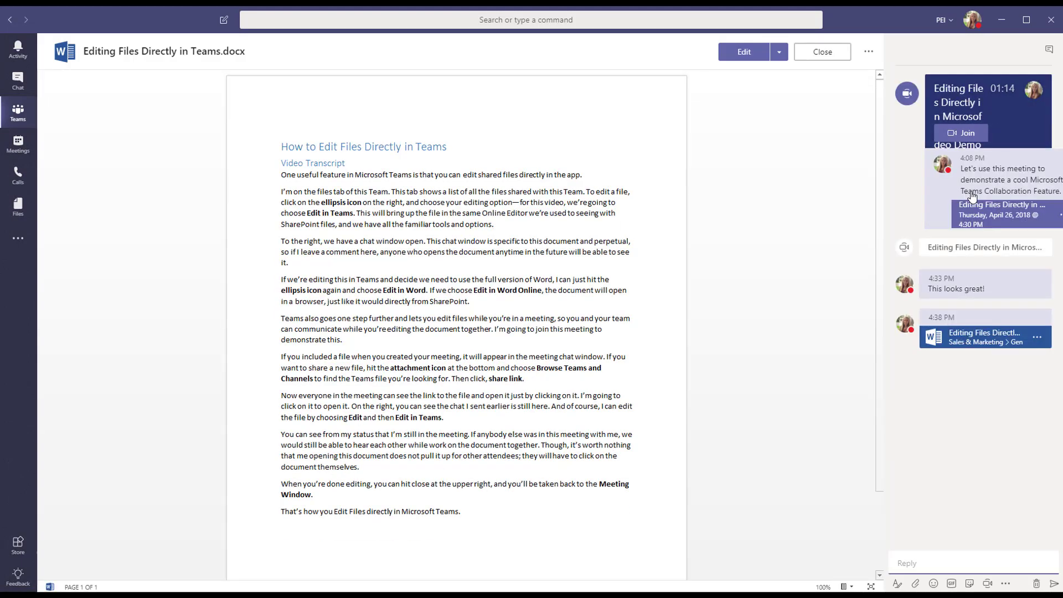
pyautogui.moveTo(803, 163)
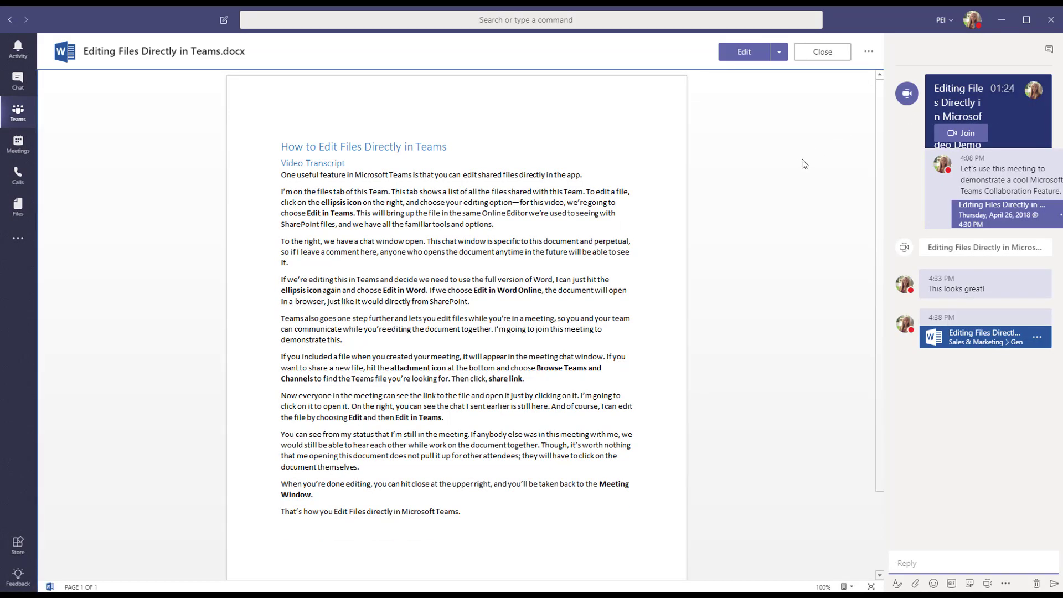
pyautogui.click(778, 52)
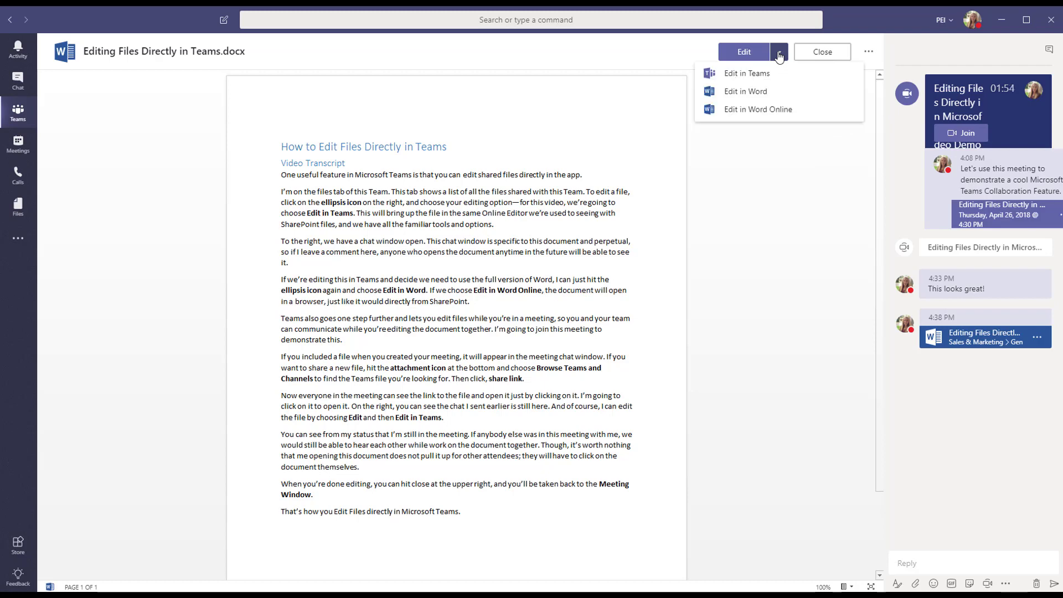
pyautogui.click(758, 109)
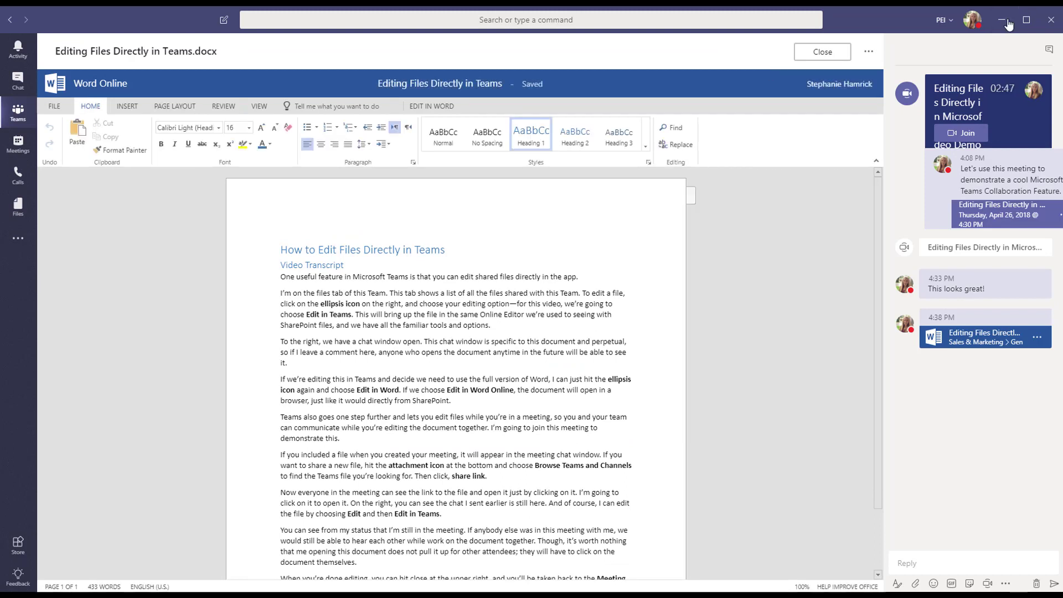
# - Place the cursor after the first sentence of the document, then close it back to the call
pyautogui.click(973, 20)
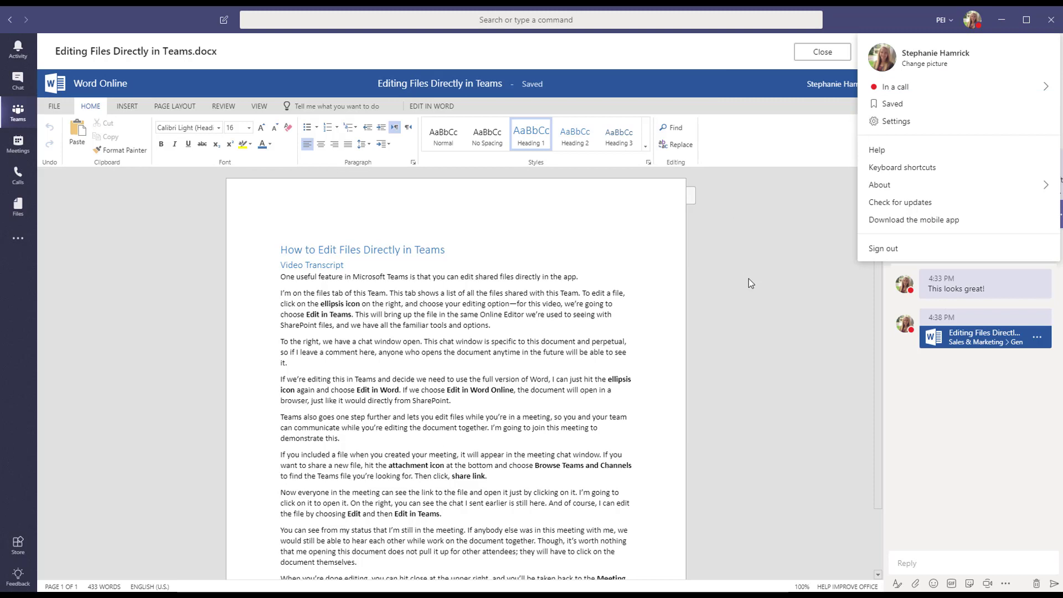
pyautogui.click(443, 132)
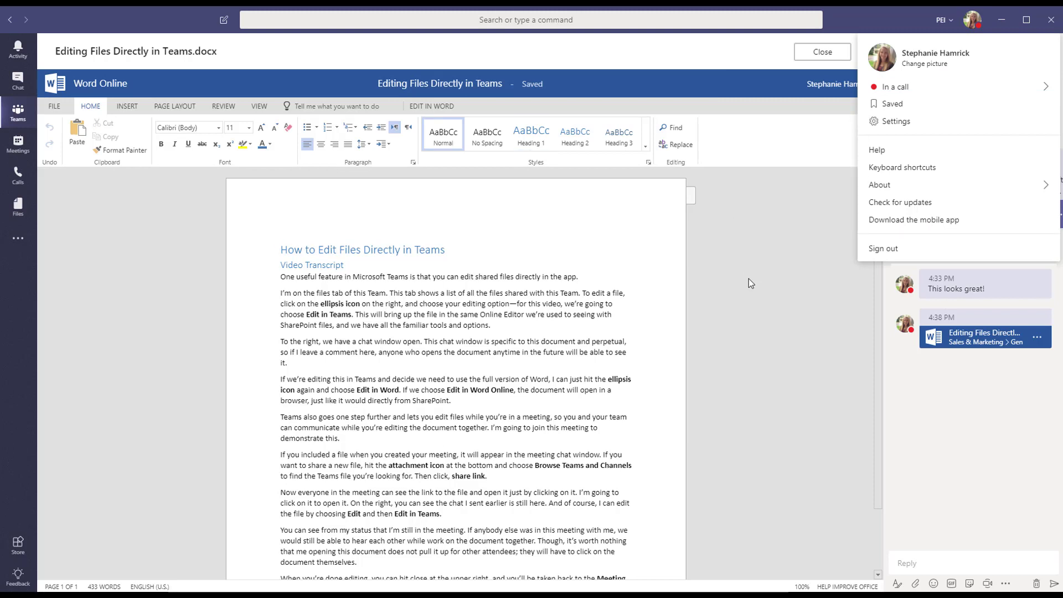
pyautogui.click(577, 276)
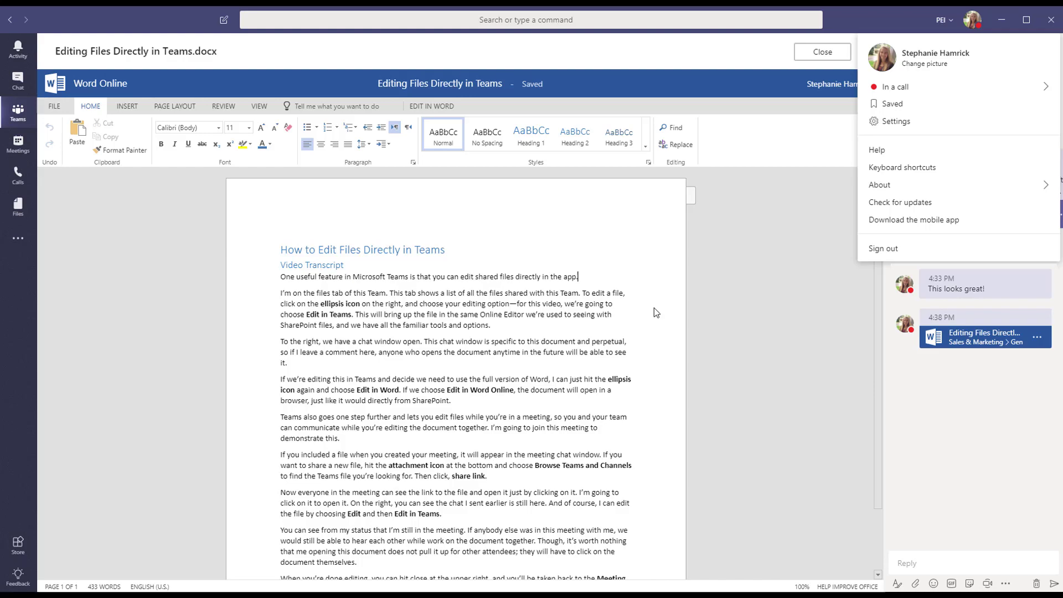
pyautogui.moveTo(822, 52)
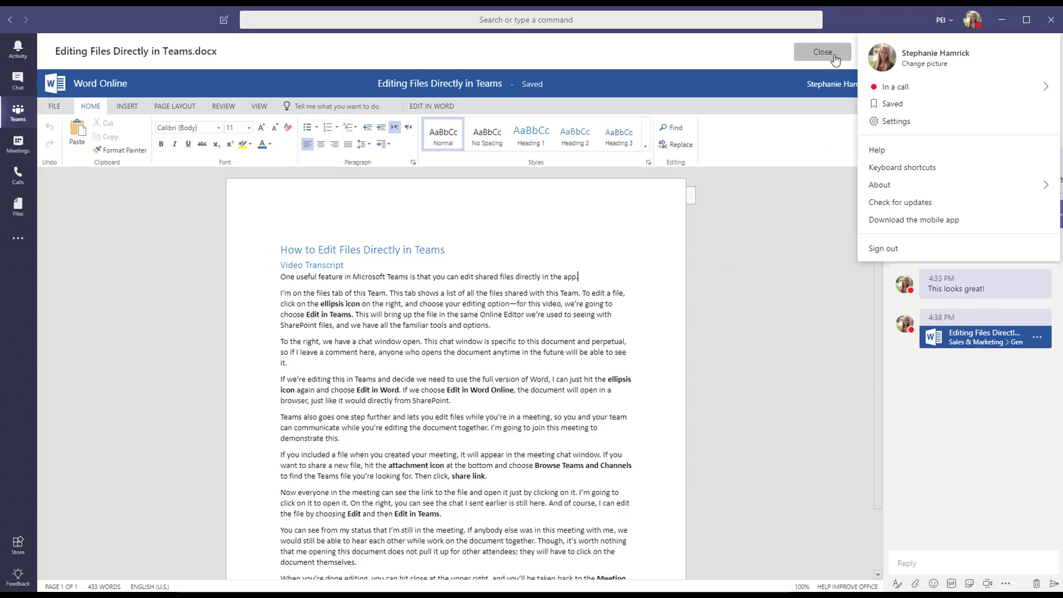
pyautogui.click(822, 51)
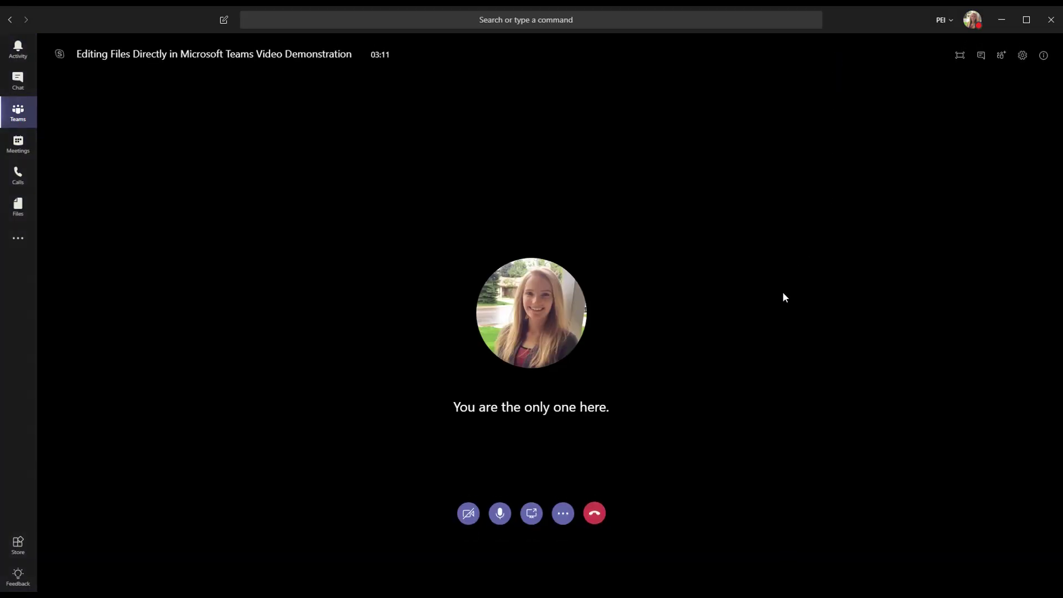